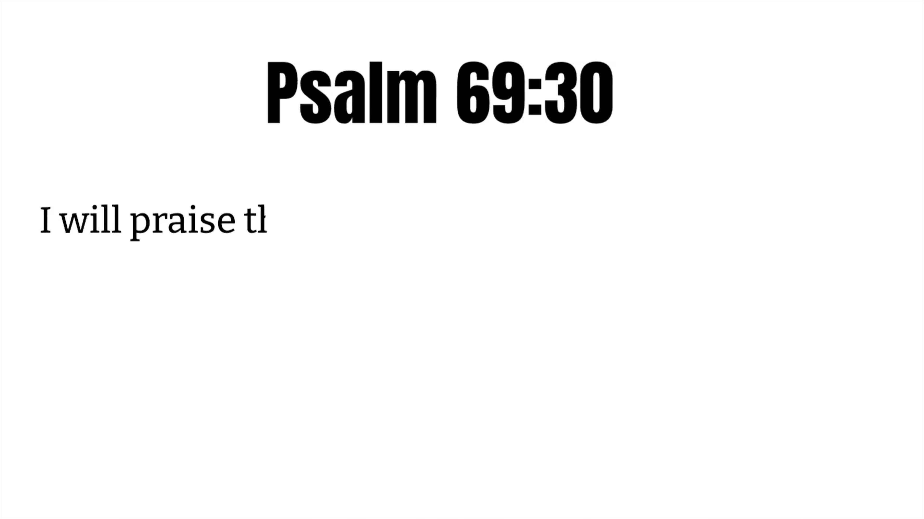
pyautogui.write('he name of God w')
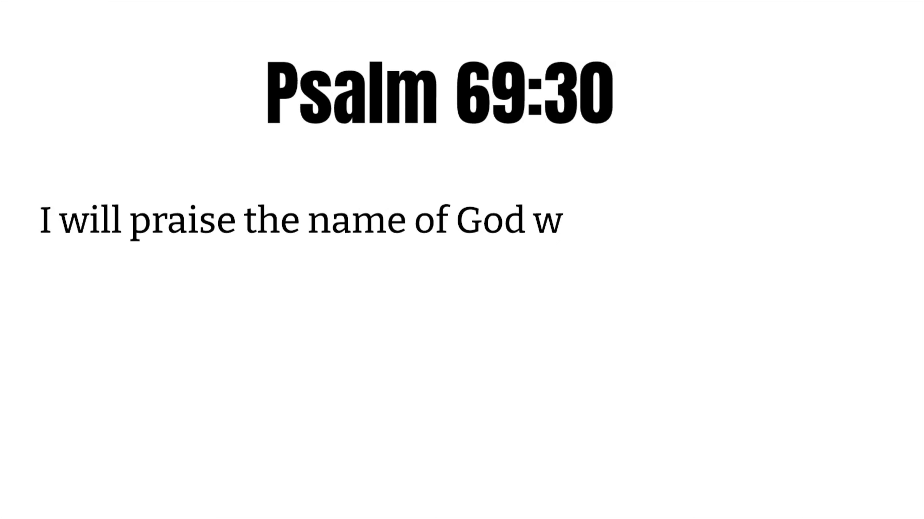
pyautogui.write('ith song. And I w')
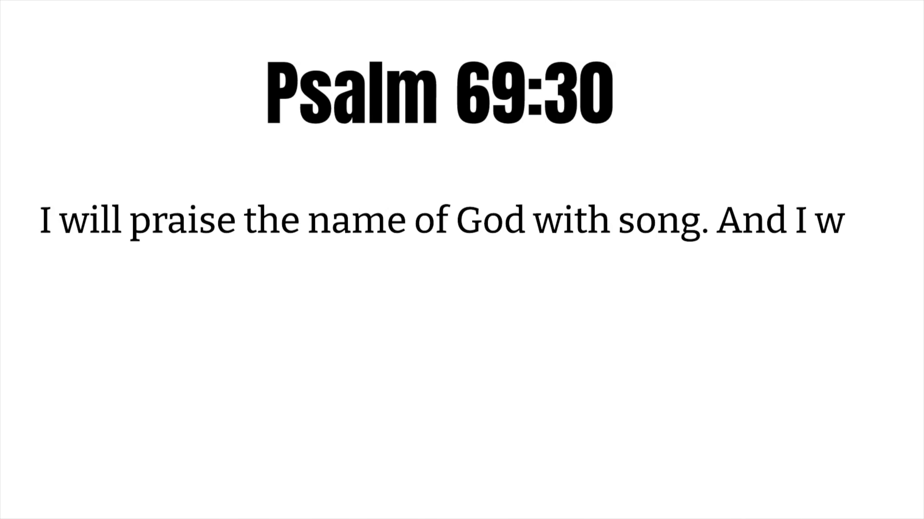
pyautogui.write('ill give Him grea')
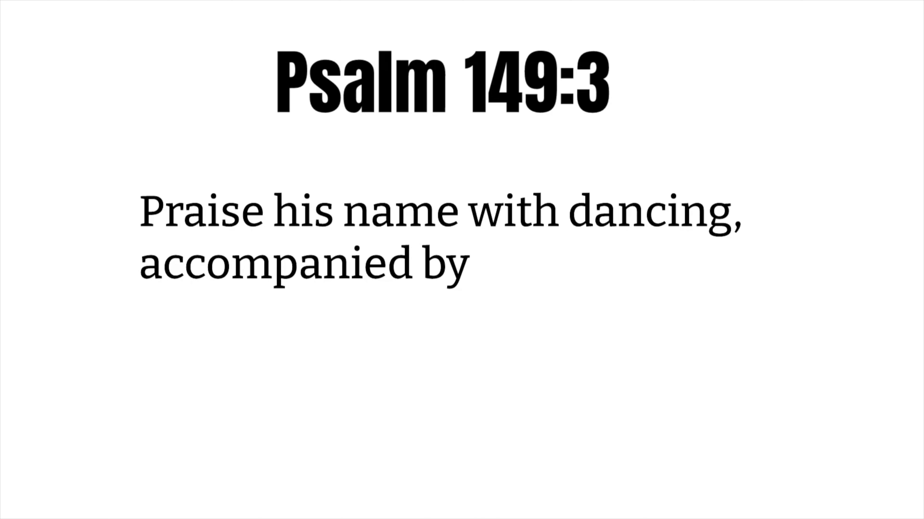
pyautogui.write('tambourine and harp')
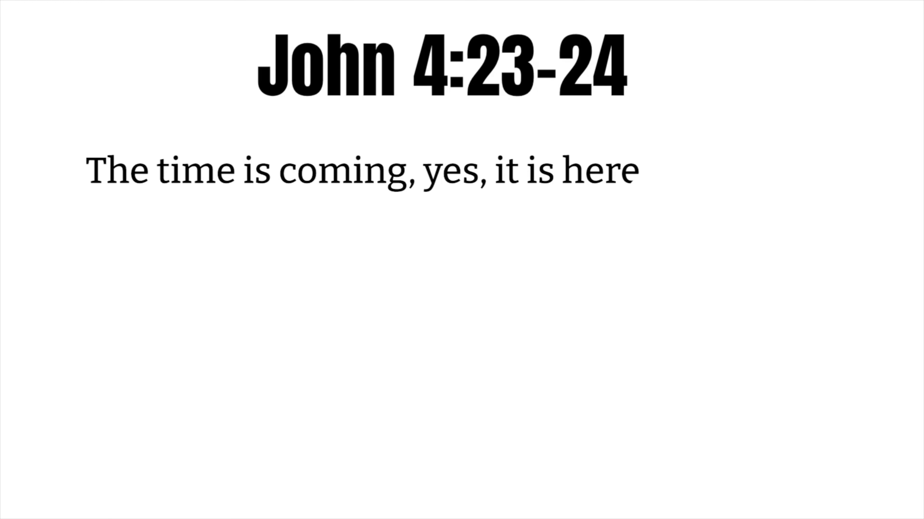
pyautogui.write('now, when the true wor')
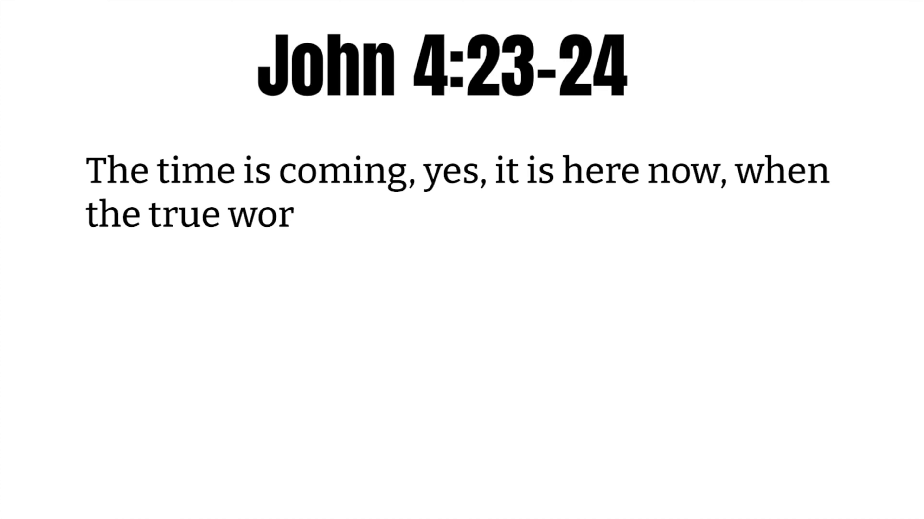
pyautogui.write('shipers will worship the Father')
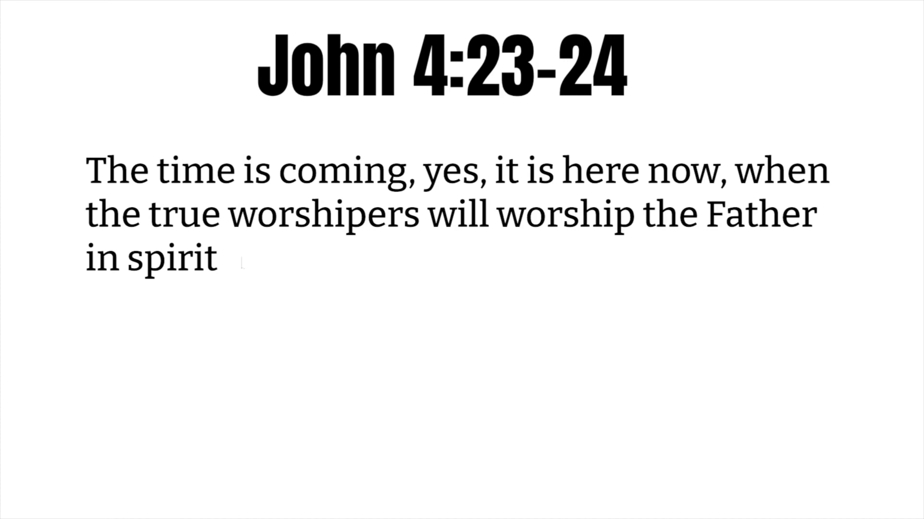
pyautogui.write('and in truth. The Fath')
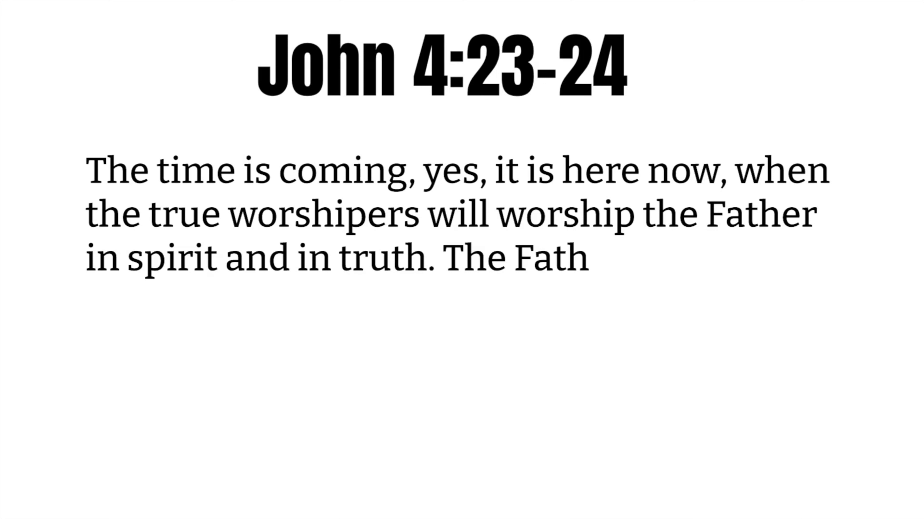
pyautogui.write('er wants that kind of')
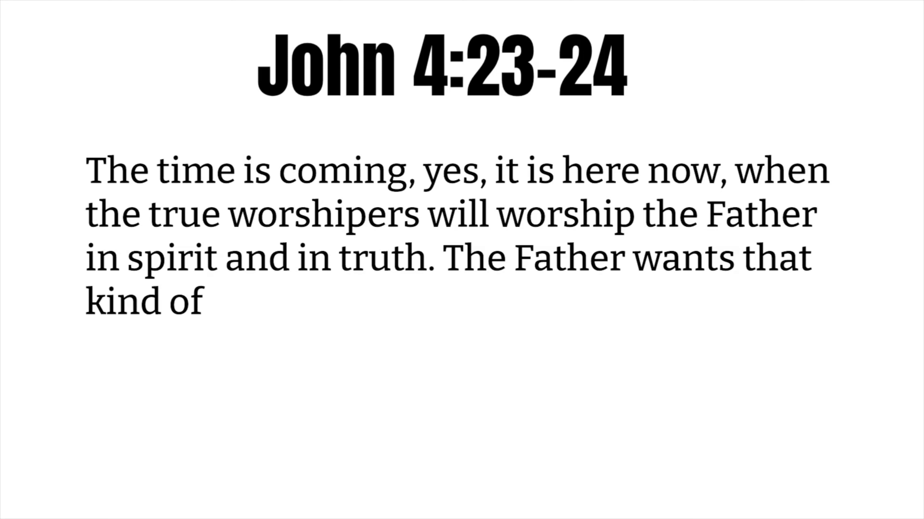
pyautogui.write('worshipers. God is s')
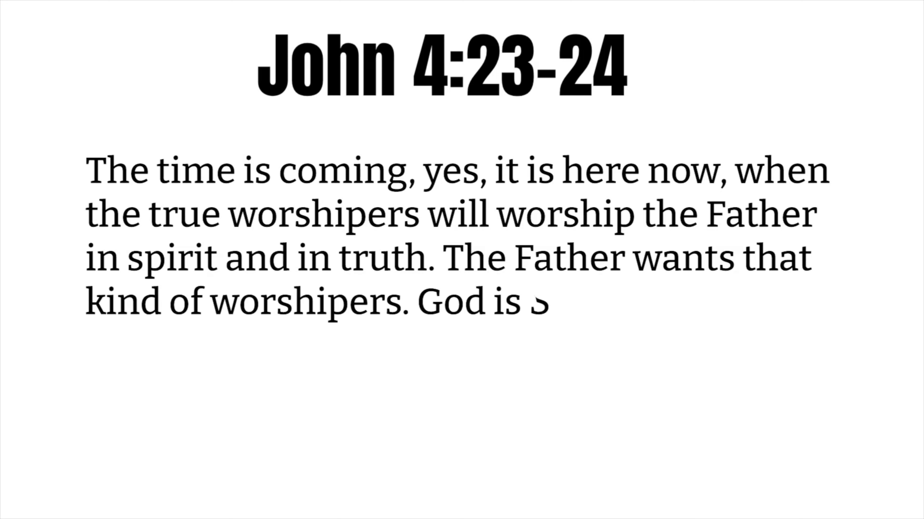
pyautogui.write('Spirit. Those who worship Him must worship')
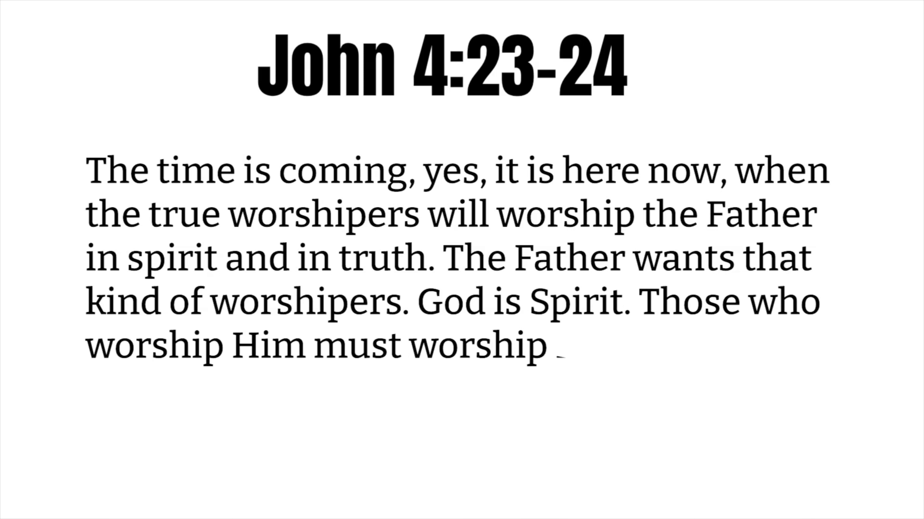
pyautogui.write('Him in spirit and in t')
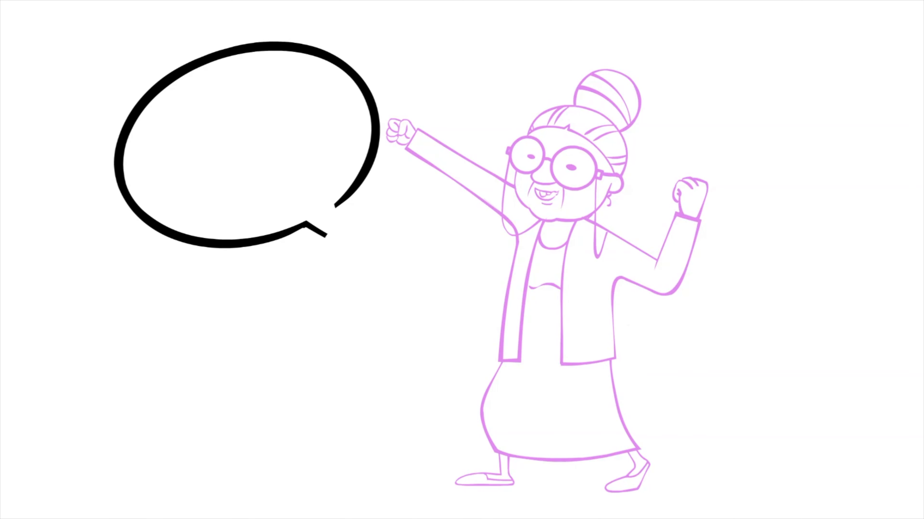
pyautogui.write('Go Jes')
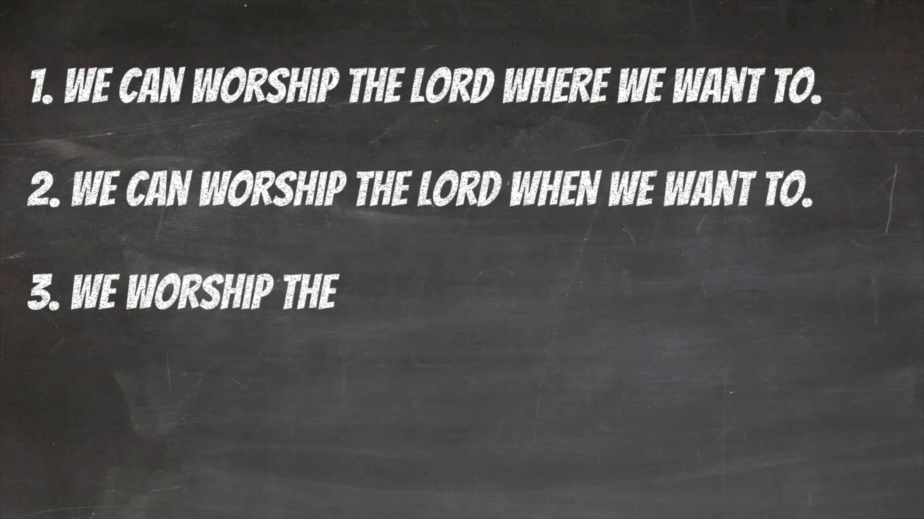
pyautogui.write("LORD IN A WAY THAT'S TRUE TO US.")
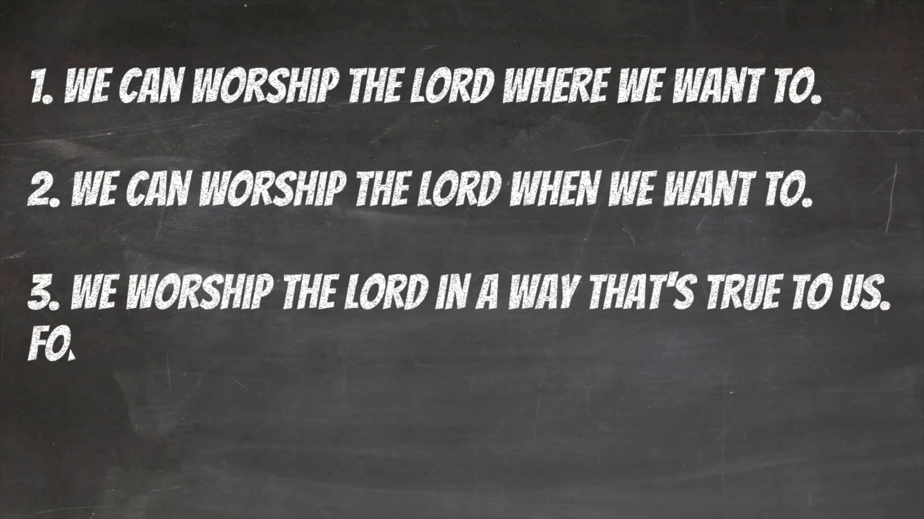
pyautogui.write('FOR EXAMPLE WE CAN S')
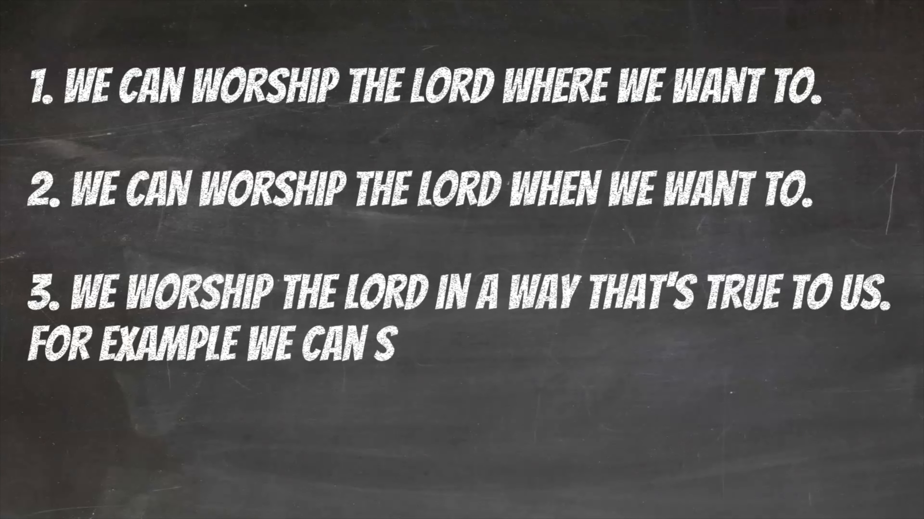
pyautogui.write('ING, DANCE, LIFT OUI')
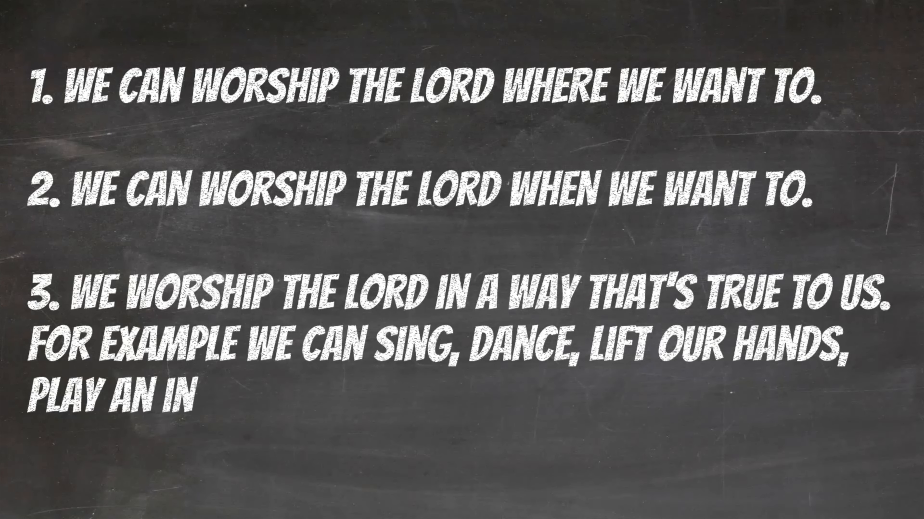
pyautogui.write('INSTRUMENT. EVEN BE')
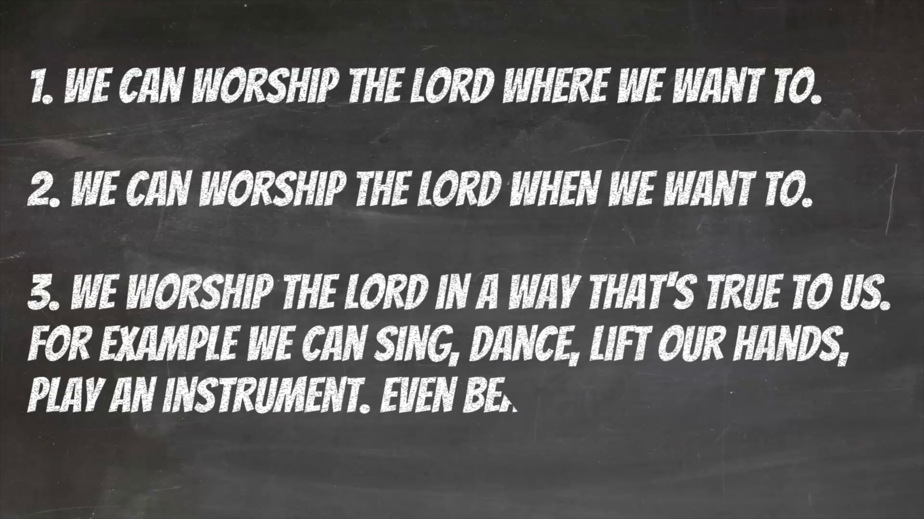